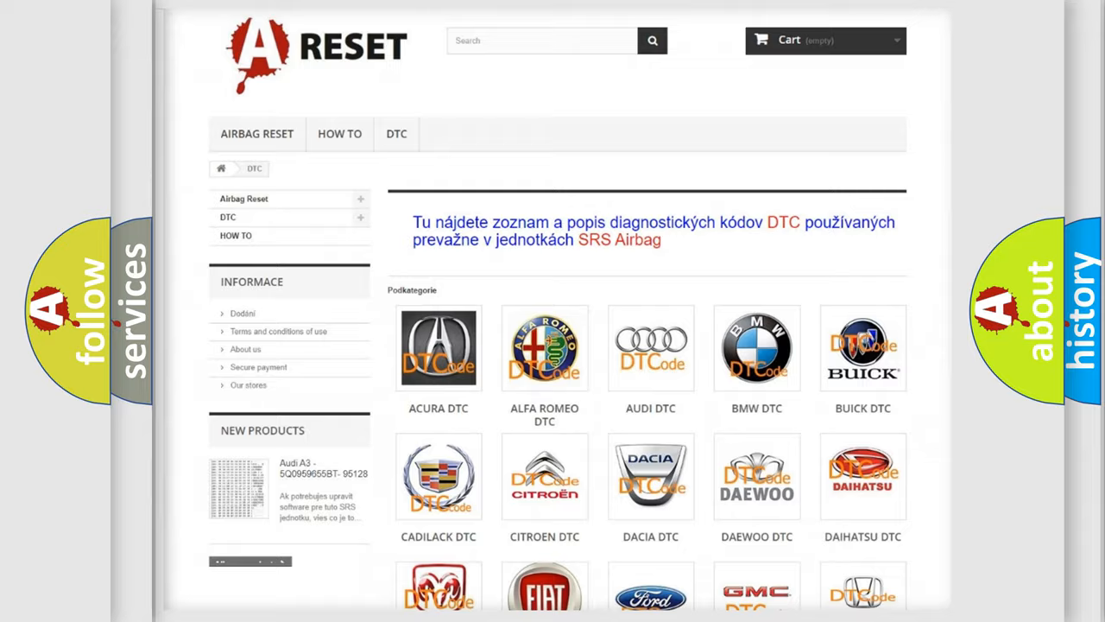
- Scroll the DTC category page down until the Saturn DTC logo appears
{"action": "scroll", "scroll_direction": "down", "scroll_amount": 3}
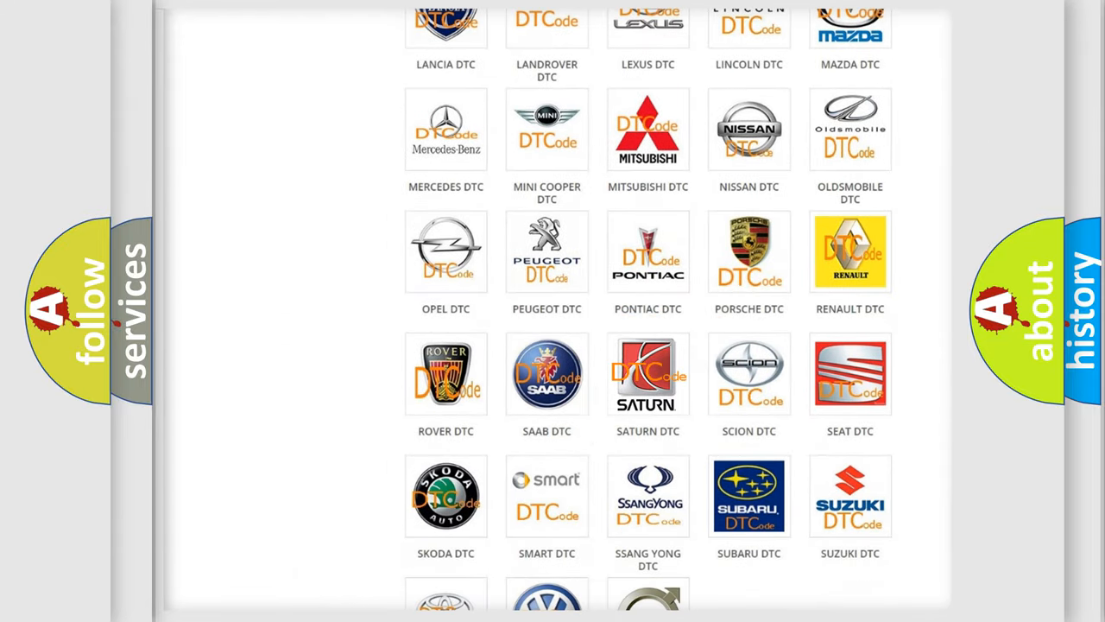
- Open Saturn DTC, scroll through its trouble code list, and return to the top
{"action": "left_click", "coordinate": [648, 373]}
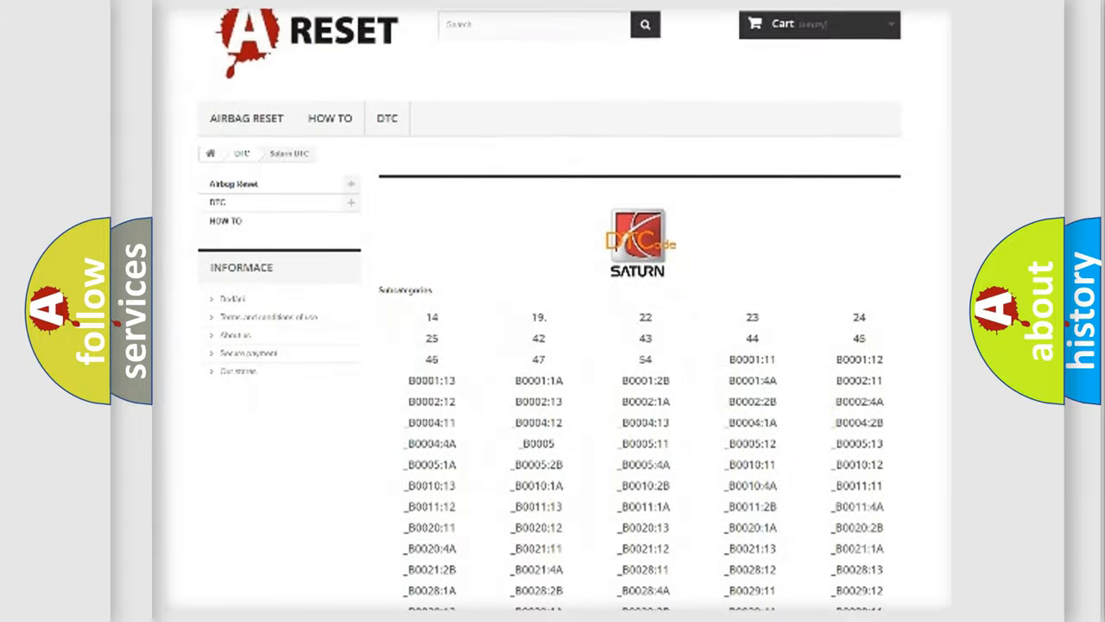
{"action": "scroll", "scroll_direction": "down", "scroll_amount": 3}
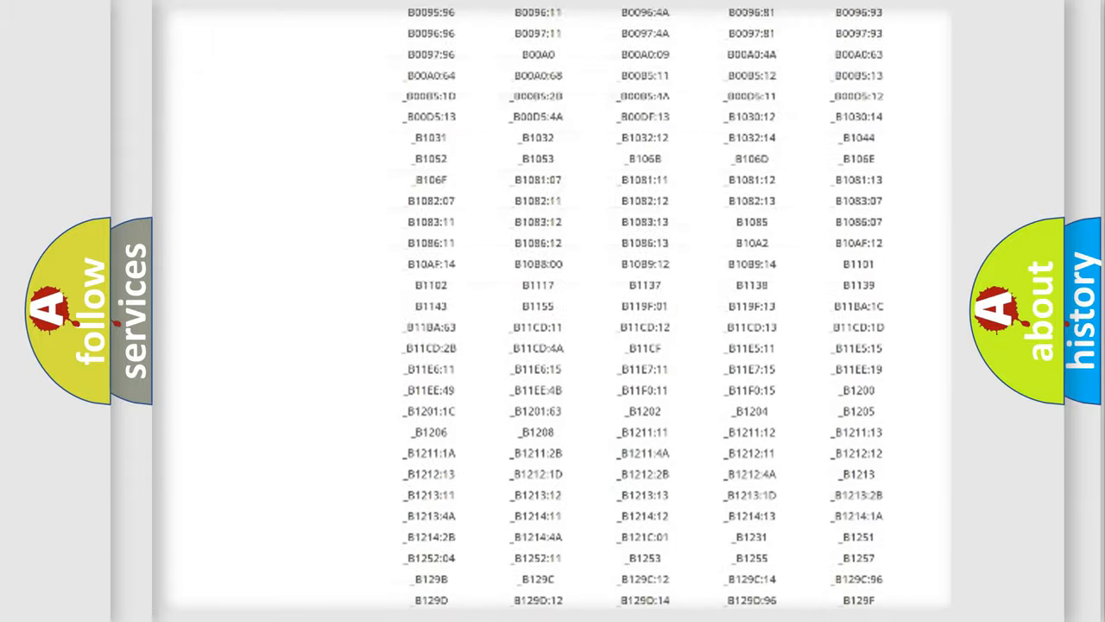
{"action": "scroll", "scroll_direction": "up", "scroll_amount": 3}
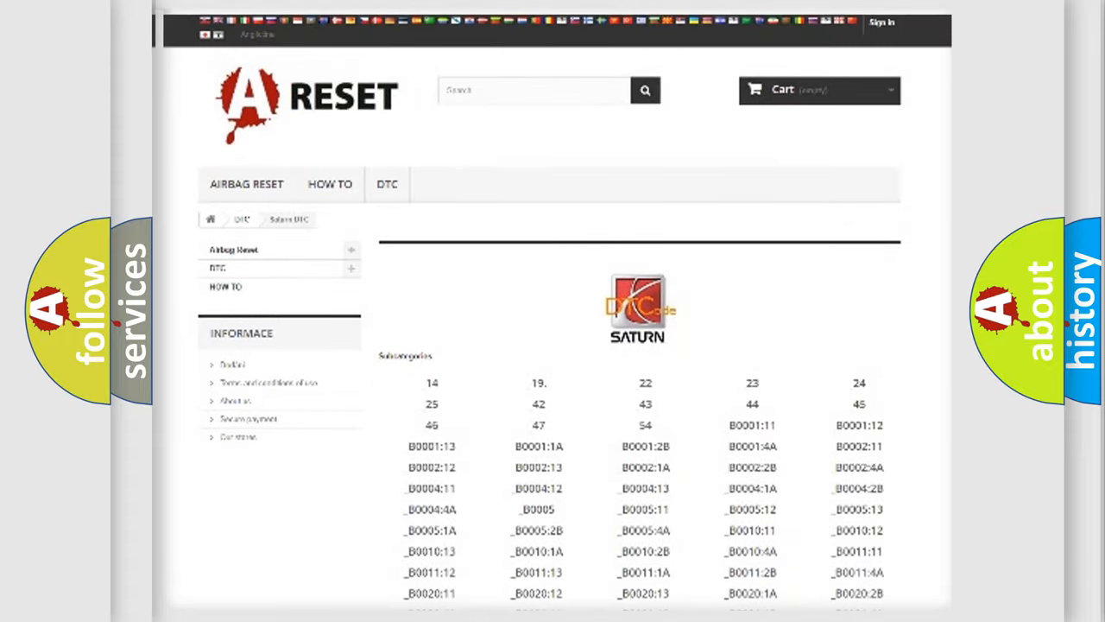